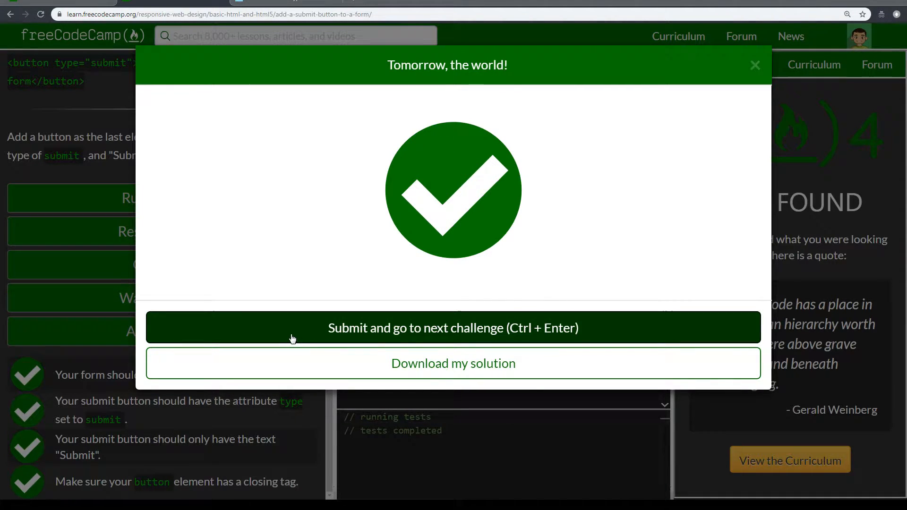
pyautogui.moveTo(629, 327)
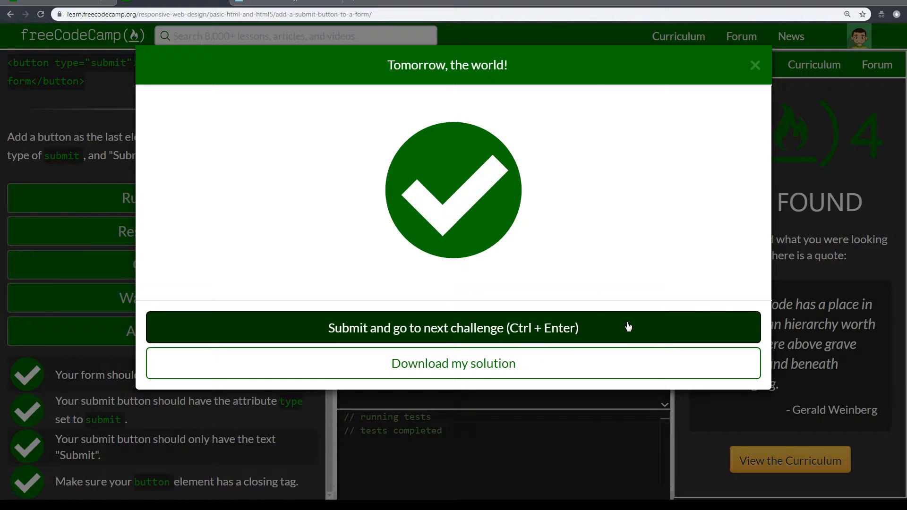
# - Submit and advance to the next challenge, dismissing the donation request with 'Maybe later'
pyautogui.click(452, 328)
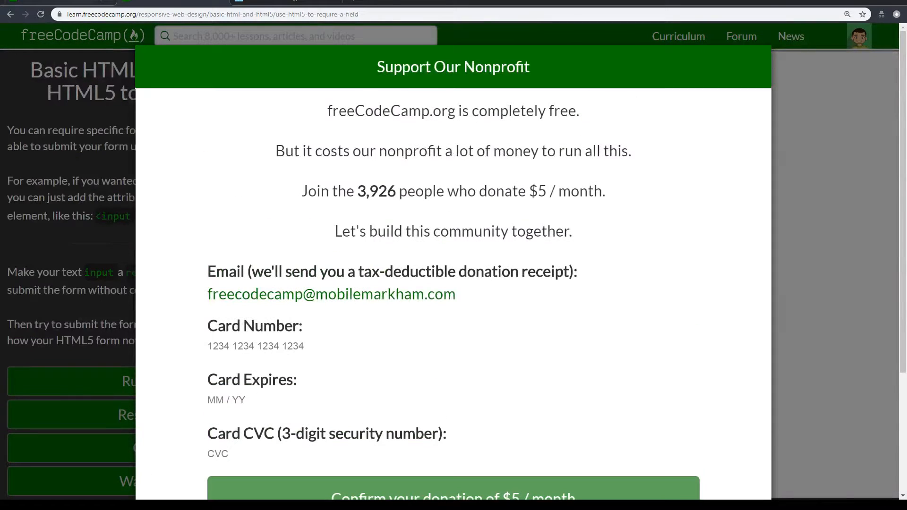
pyautogui.scroll(-3)
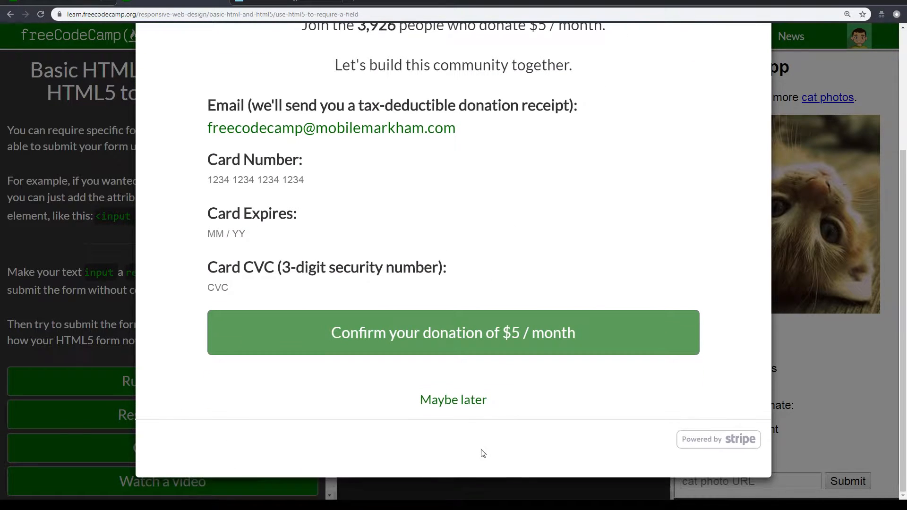
pyautogui.click(452, 400)
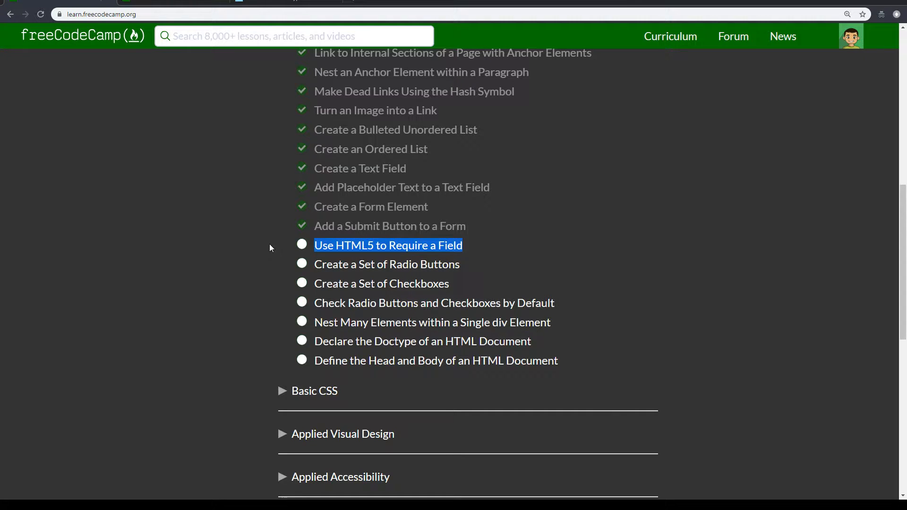
pyautogui.moveTo(244, 246)
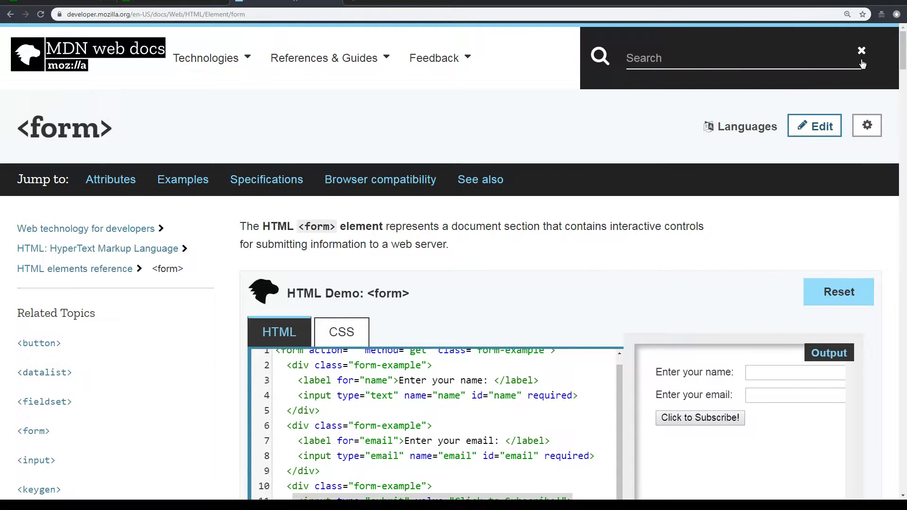
# - Search MDN for 'require input' and browse the results
pyautogui.write('requ')
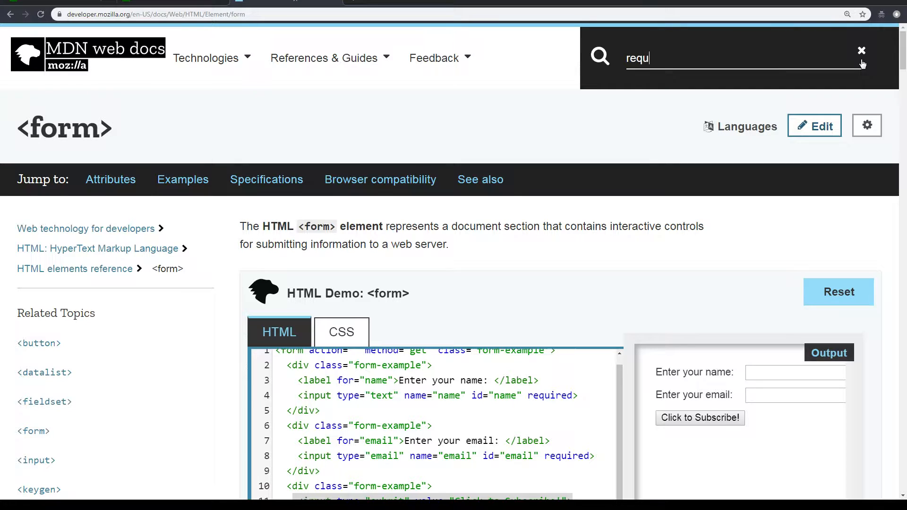
pyautogui.write('ire')
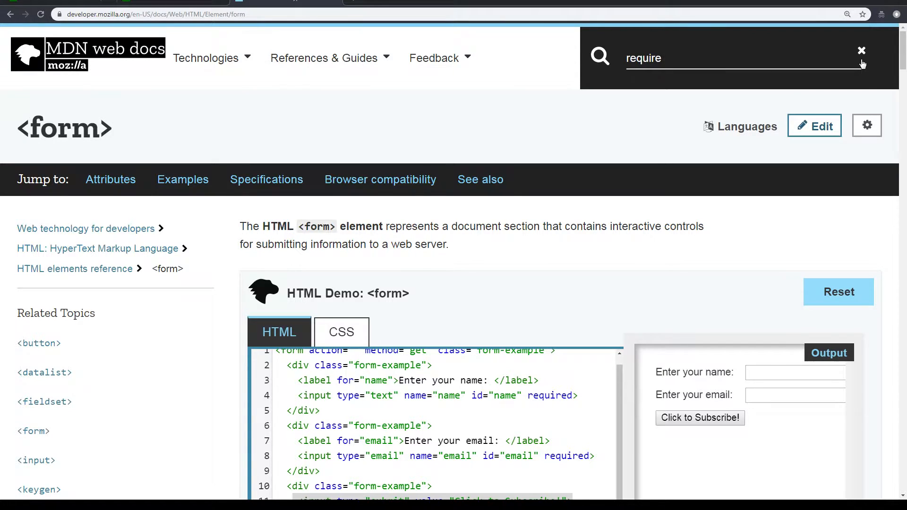
pyautogui.press('Enter')
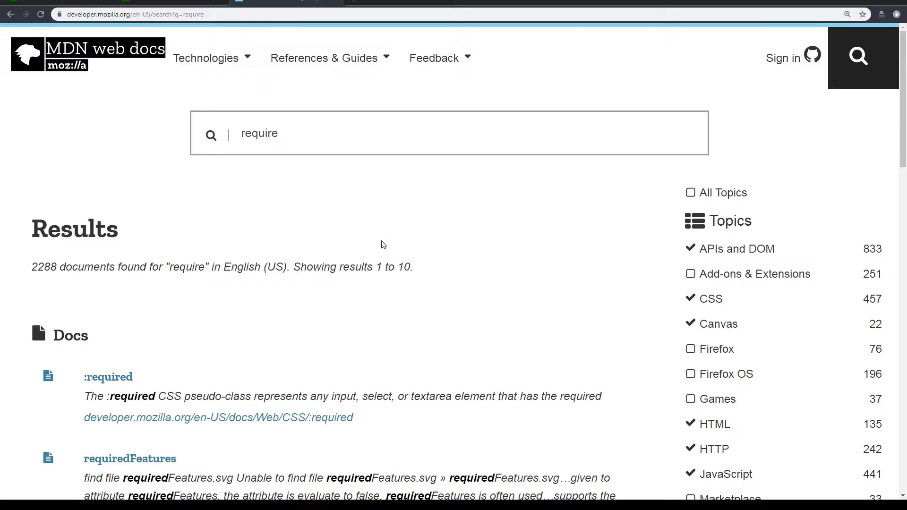
pyautogui.scroll(-3)
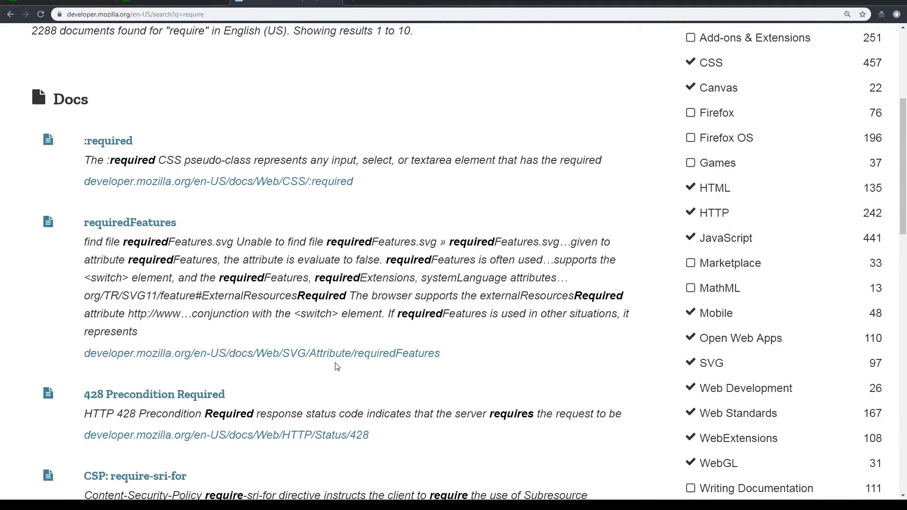
pyautogui.scroll(-3)
pyautogui.write('require inp')
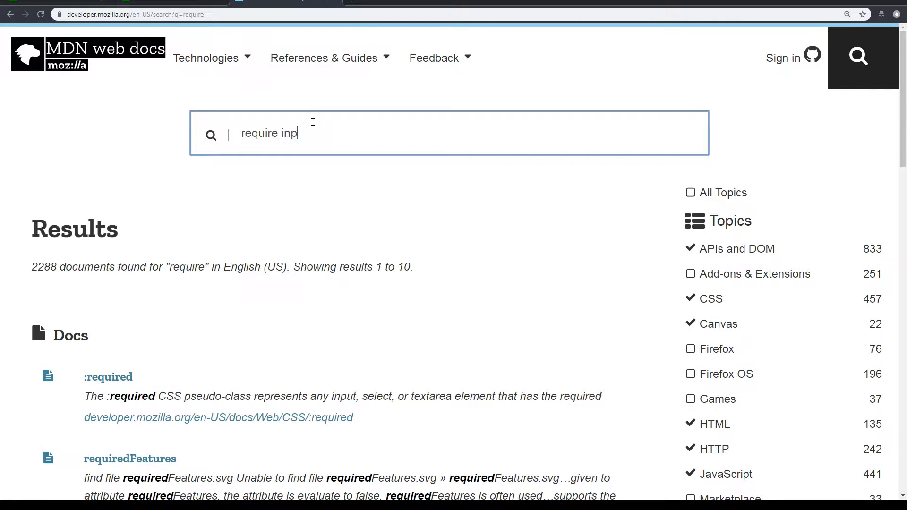
pyautogui.press('enter')
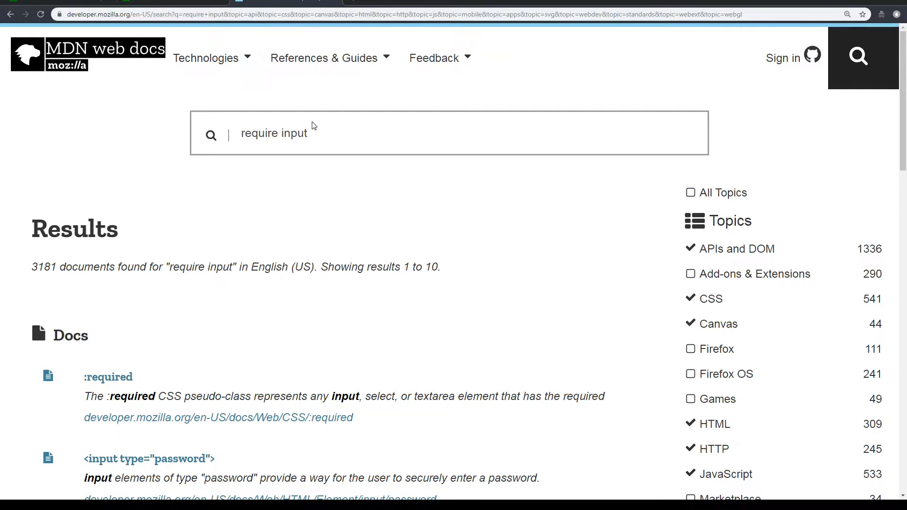
pyautogui.scroll(-3)
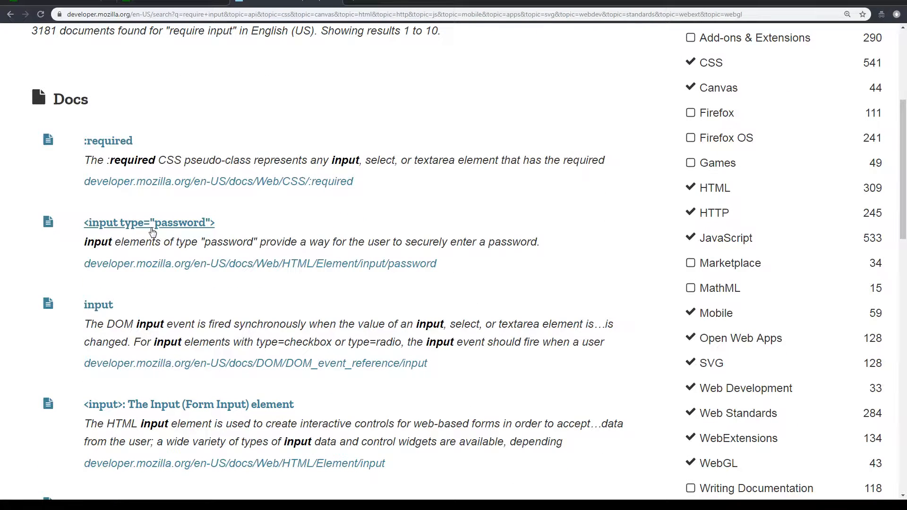
# - View the <input type="password"> page and highlight 'required' among its supported attributes
pyautogui.click(148, 222)
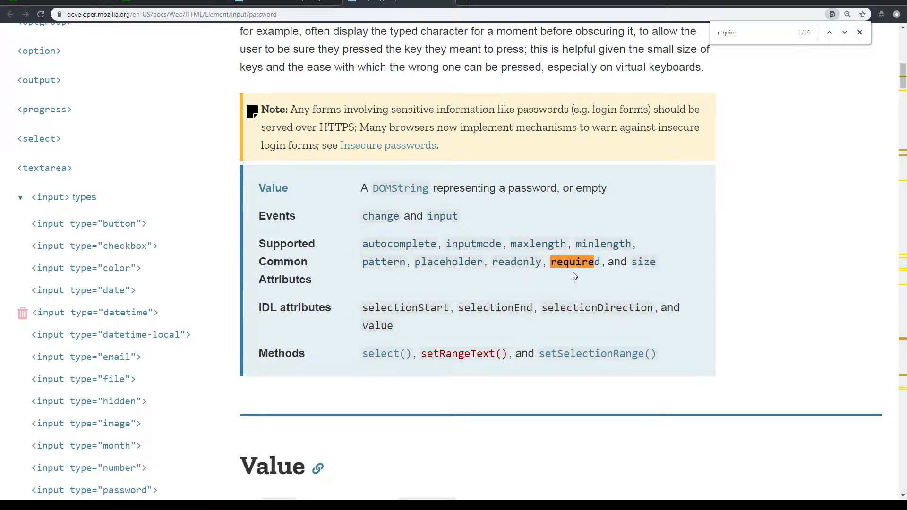
pyautogui.moveTo(550, 262); pyautogui.dragTo(656, 262)
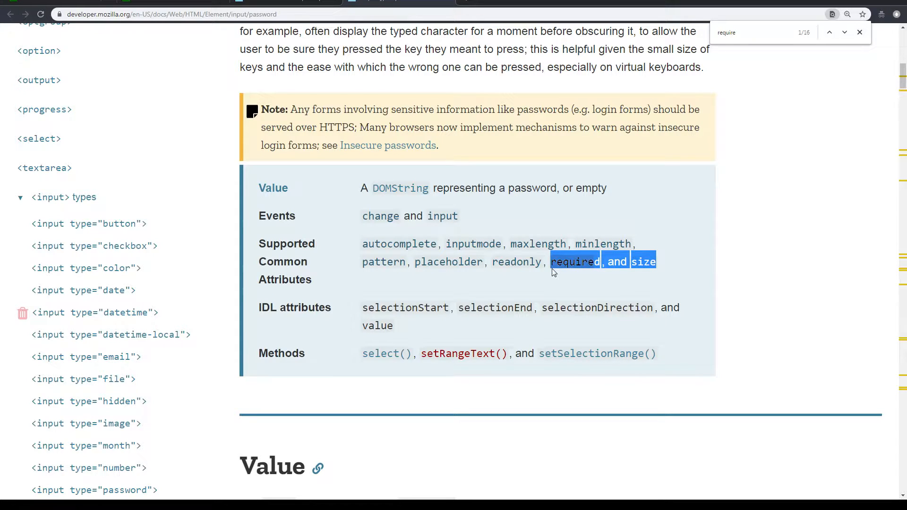
pyautogui.moveTo(307, 256)
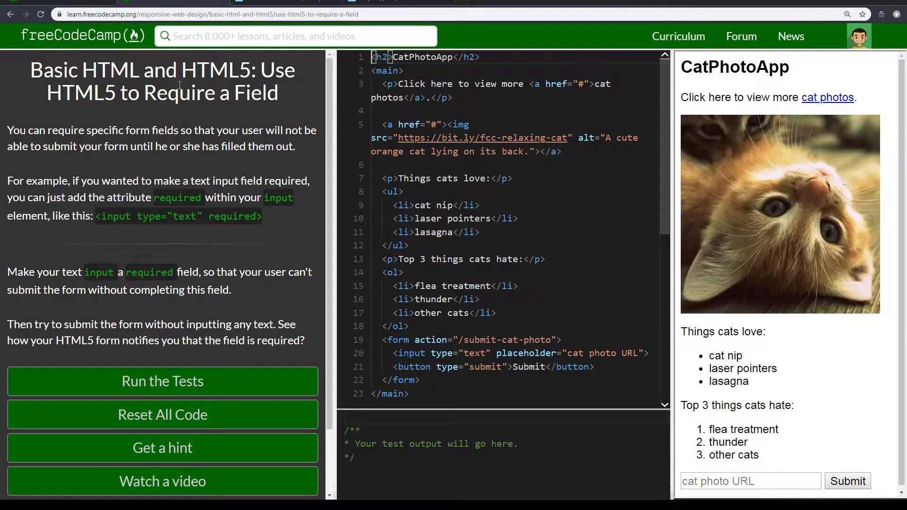
pyautogui.moveTo(261, 69); pyautogui.dragTo(278, 94)
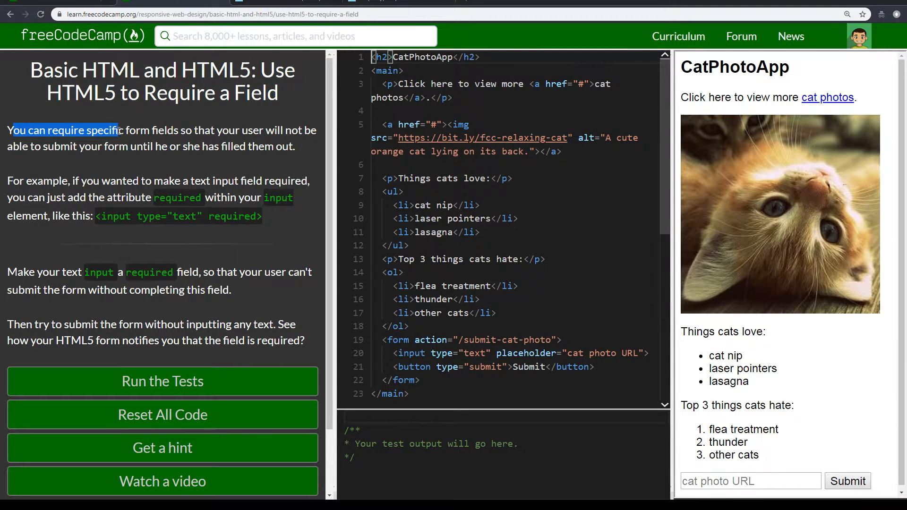
pyautogui.moveTo(11, 130); pyautogui.dragTo(212, 146)
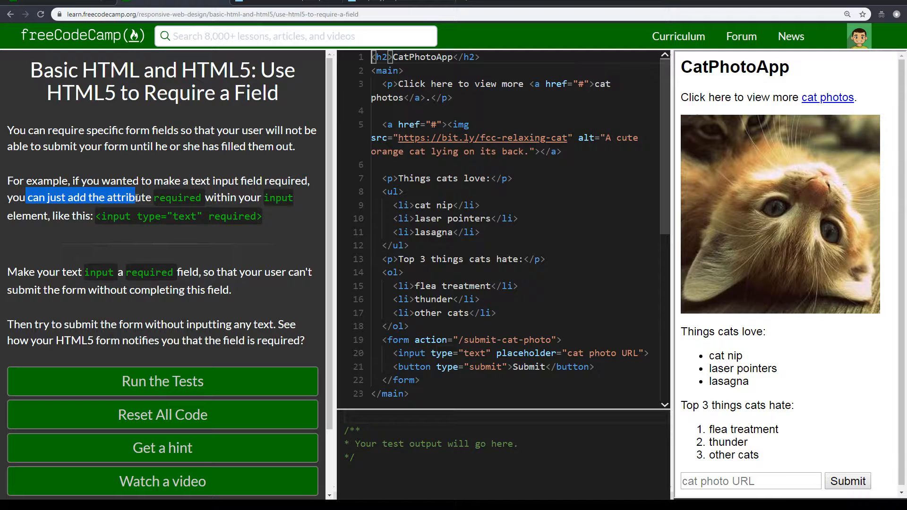
pyautogui.doubleClick(178, 198)
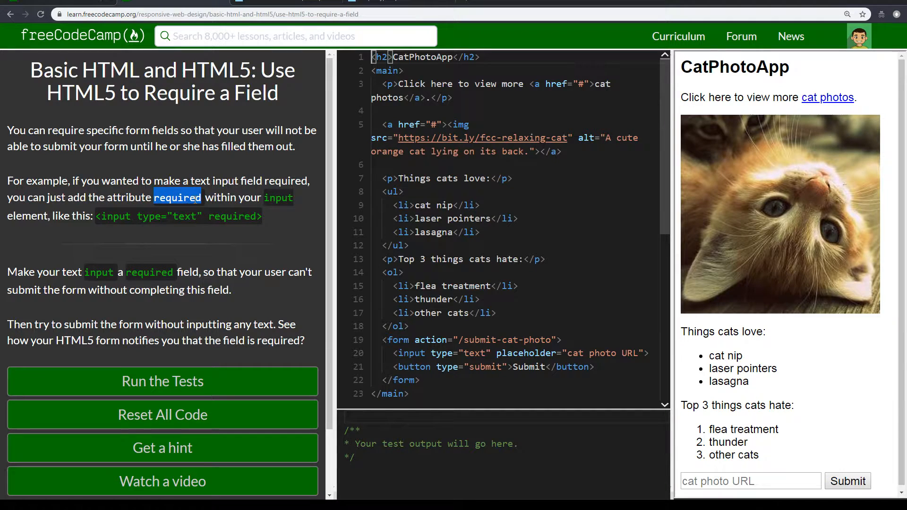
pyautogui.doubleClick(278, 197)
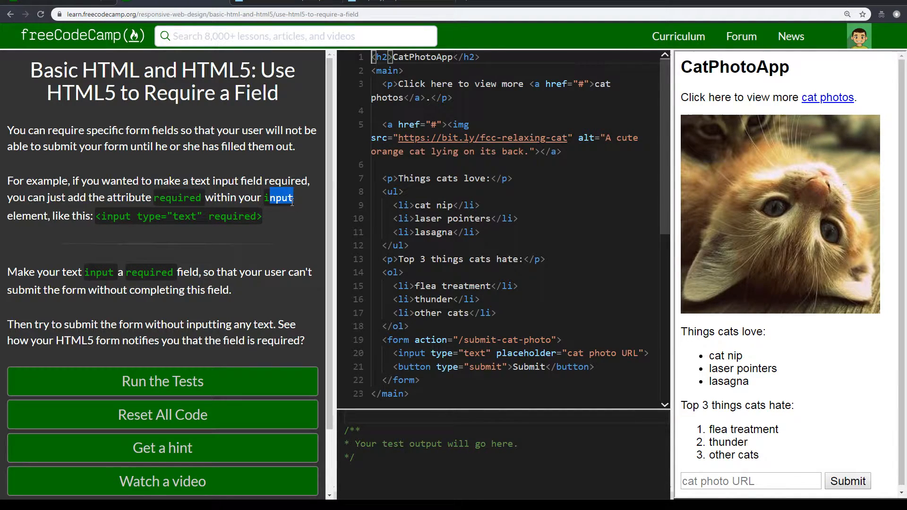
pyautogui.moveTo(290, 198); pyautogui.dragTo(147, 216)
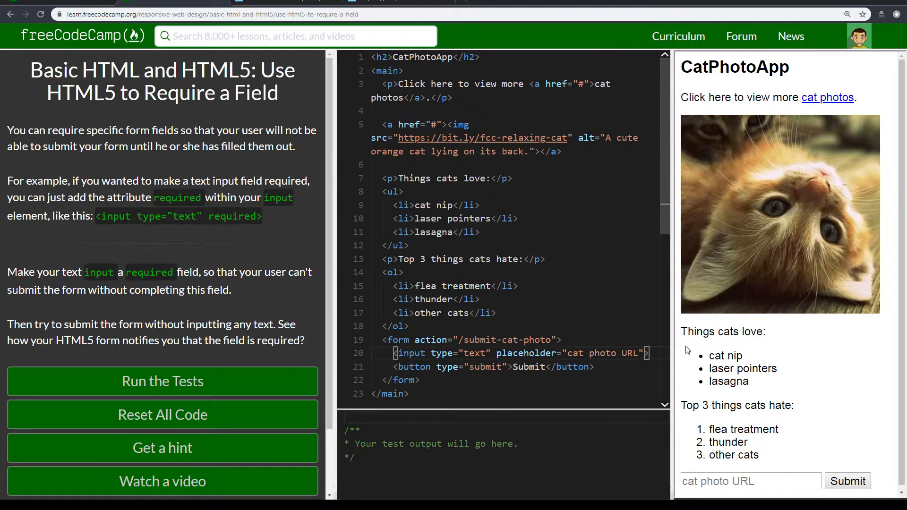
pyautogui.write('required')
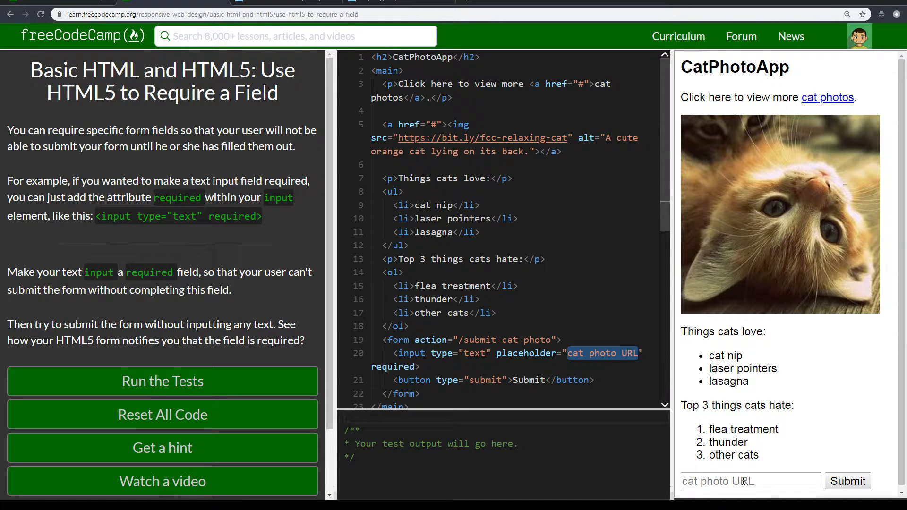
pyautogui.write('sdsdds')
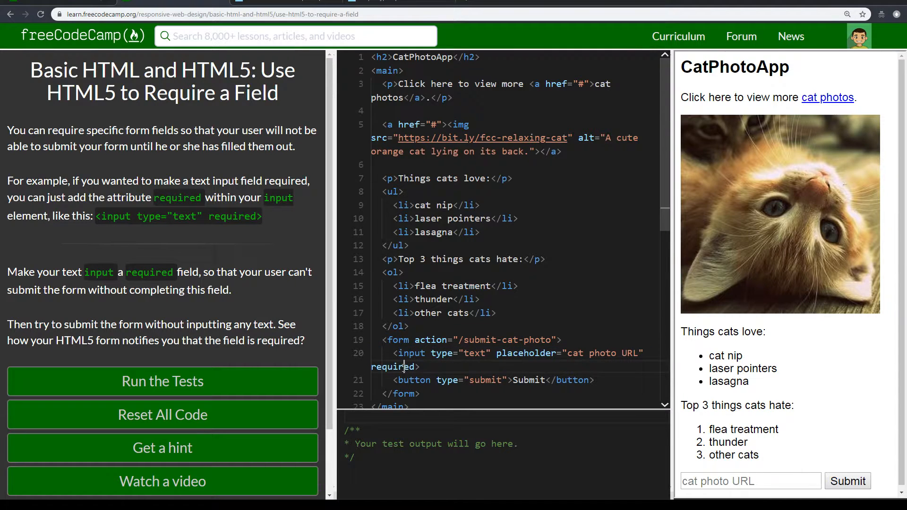
pyautogui.doubleClick(395, 367)
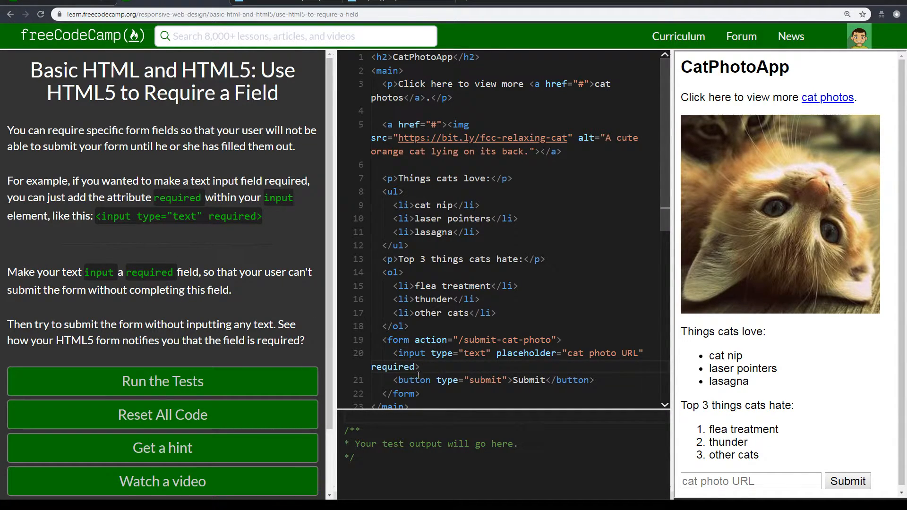
pyautogui.doubleClick(393, 367)
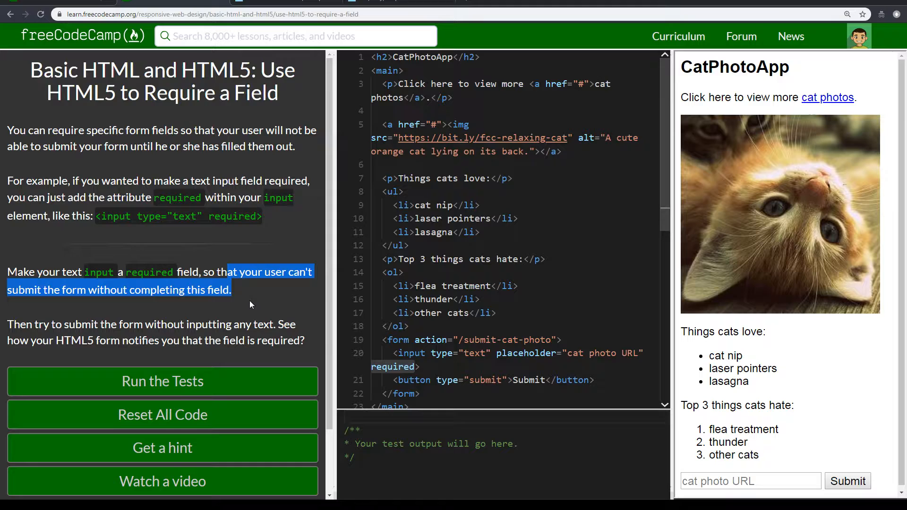
pyautogui.scroll(-3)
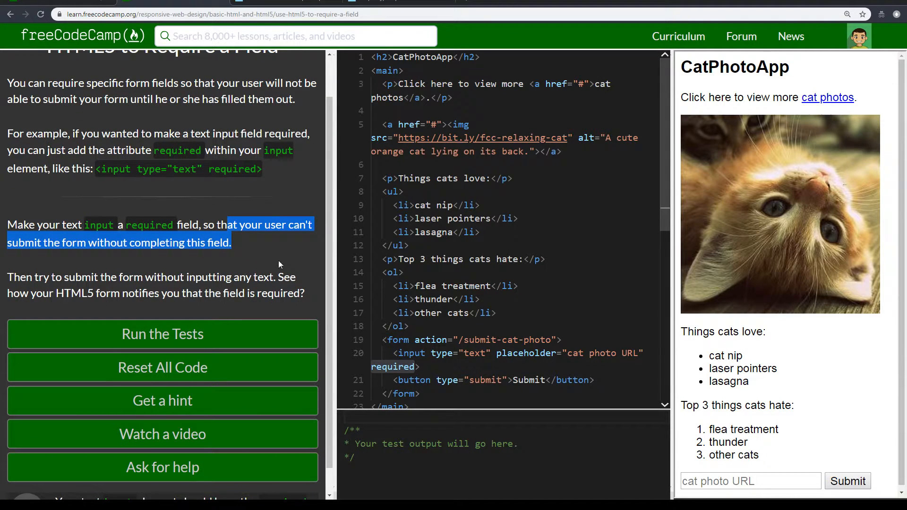
pyautogui.moveTo(362, 325)
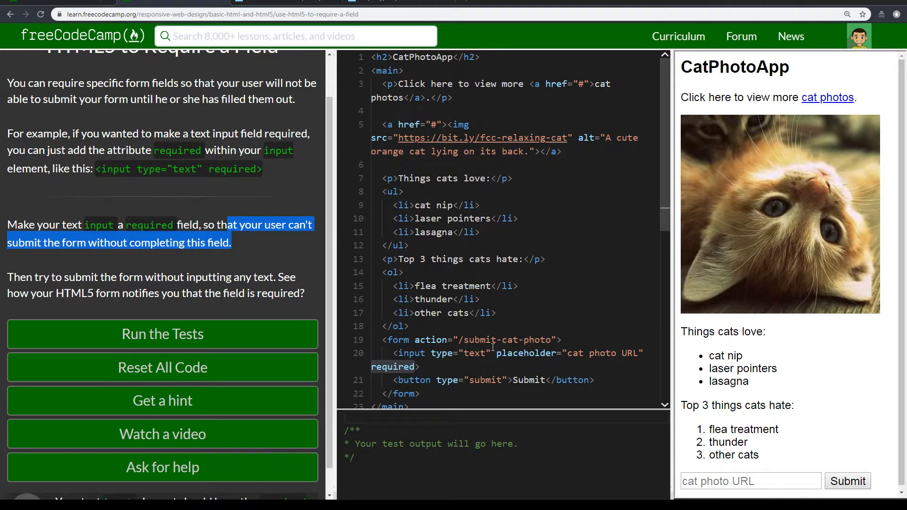
# - Enter and clear 'field text' in the preview, then submit empty to see the fill-out warning
pyautogui.doubleClick(412, 352)
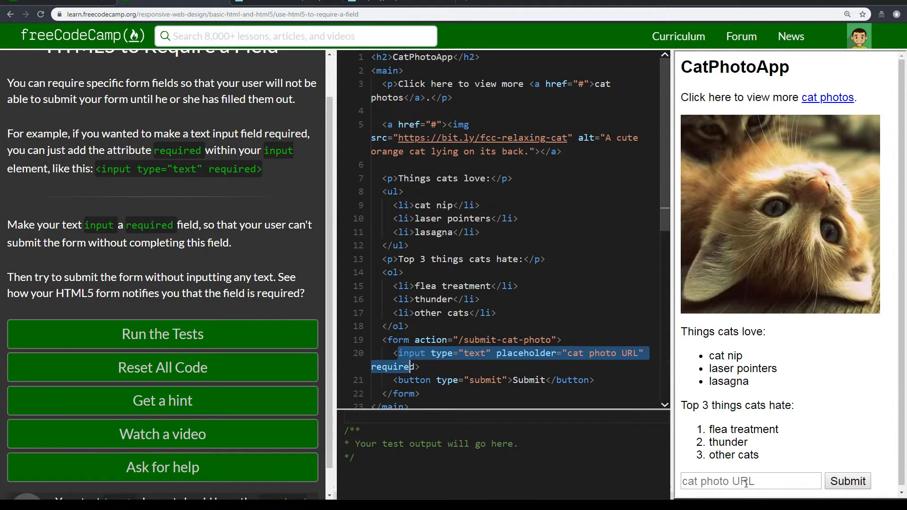
pyautogui.write('fie')
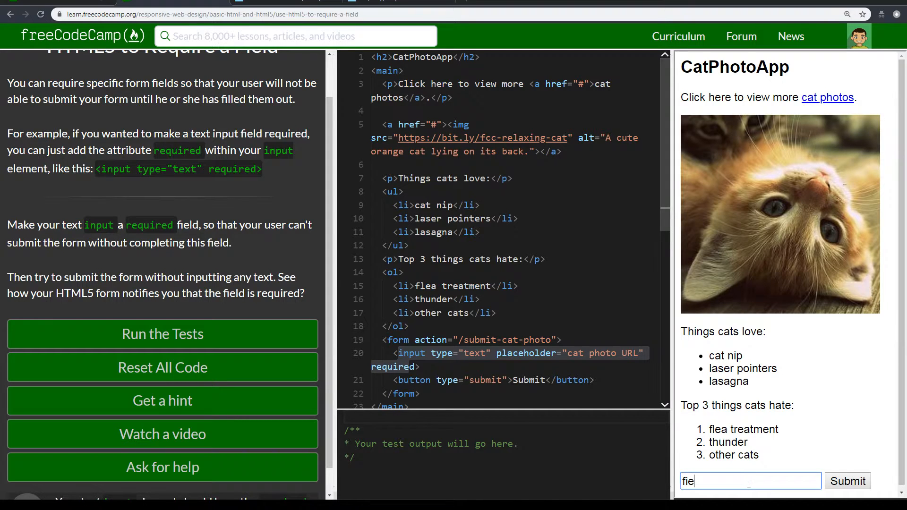
pyautogui.write('ld')
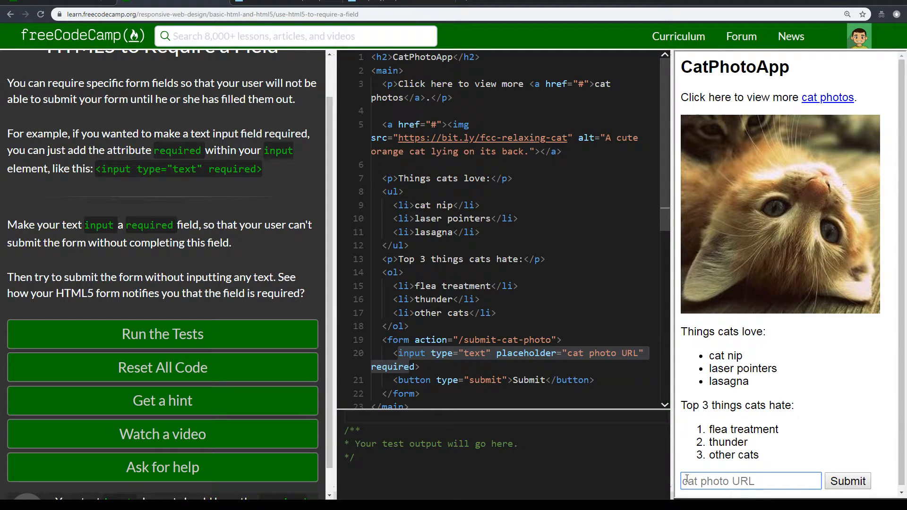
pyautogui.write('text')
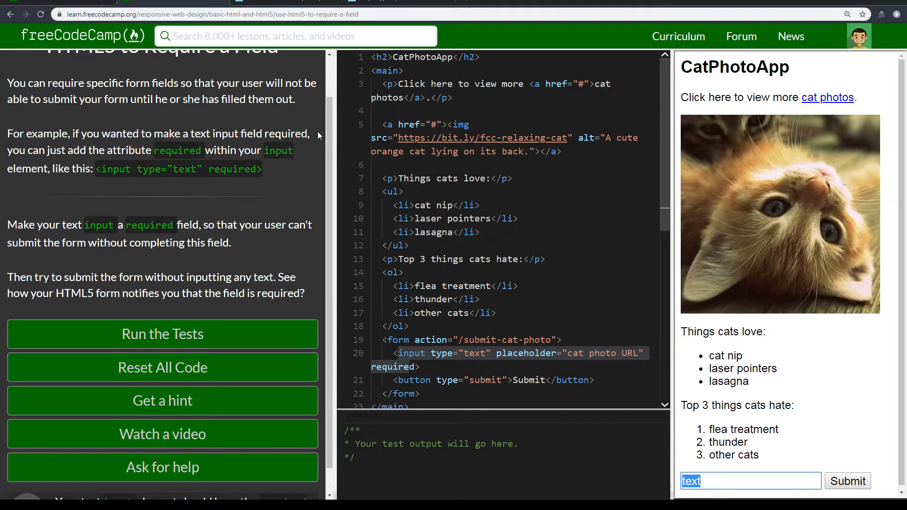
pyautogui.doubleClick(62, 277)
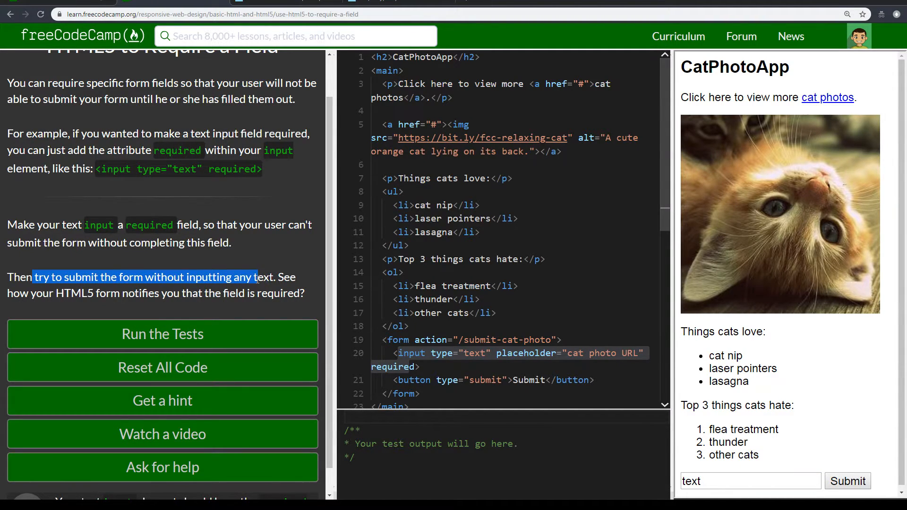
pyautogui.moveTo(253, 276); pyautogui.dragTo(44, 301)
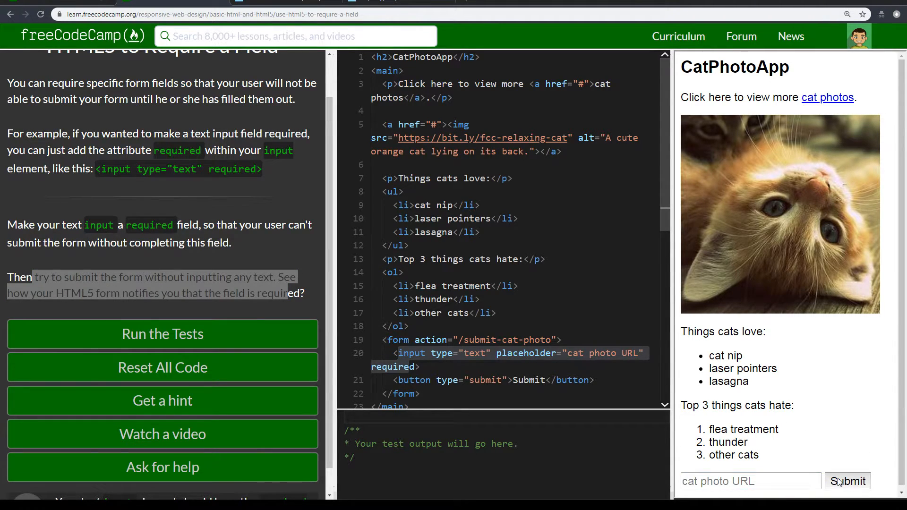
pyautogui.click(848, 481)
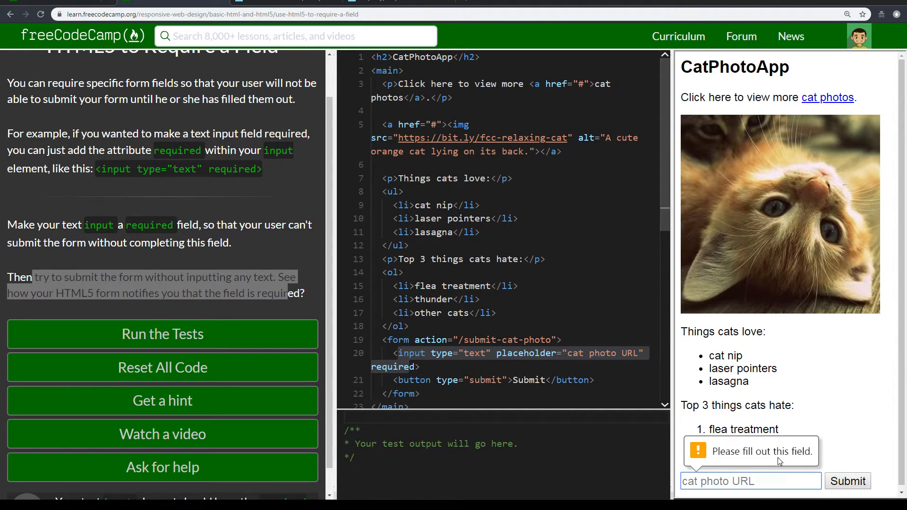
# - Enter 'required' in the preview field and submit, landing on the 404 page
pyautogui.click(750, 481)
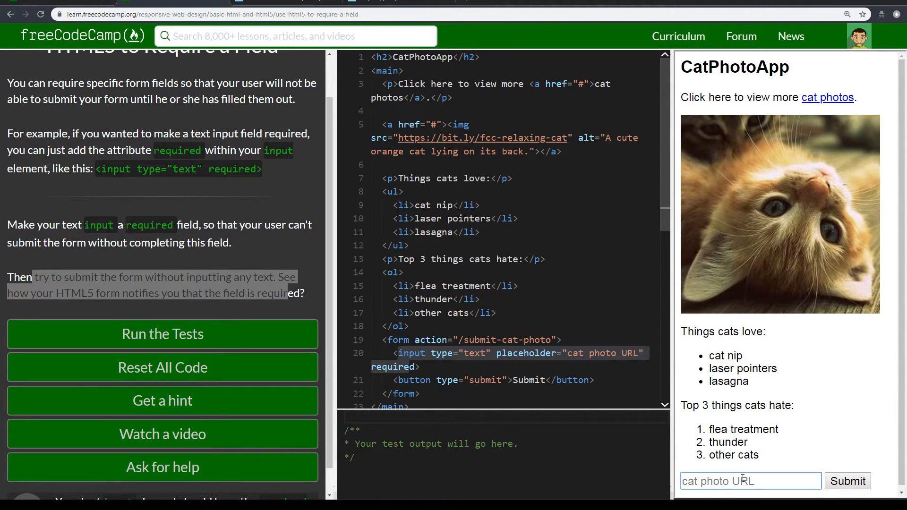
pyautogui.write('required')
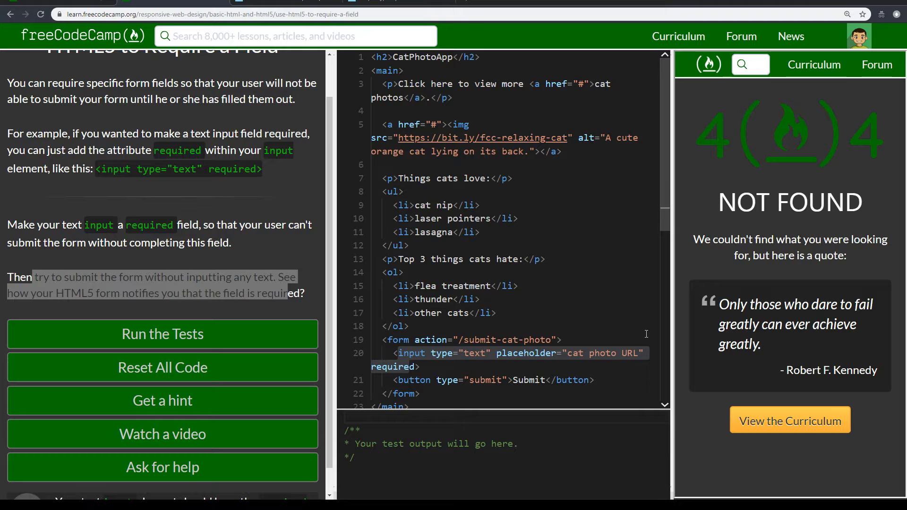
# - Return to the Use HTML5 to Require a Field challenge from the 404 page and run the tests to pass
pyautogui.scroll(-3)
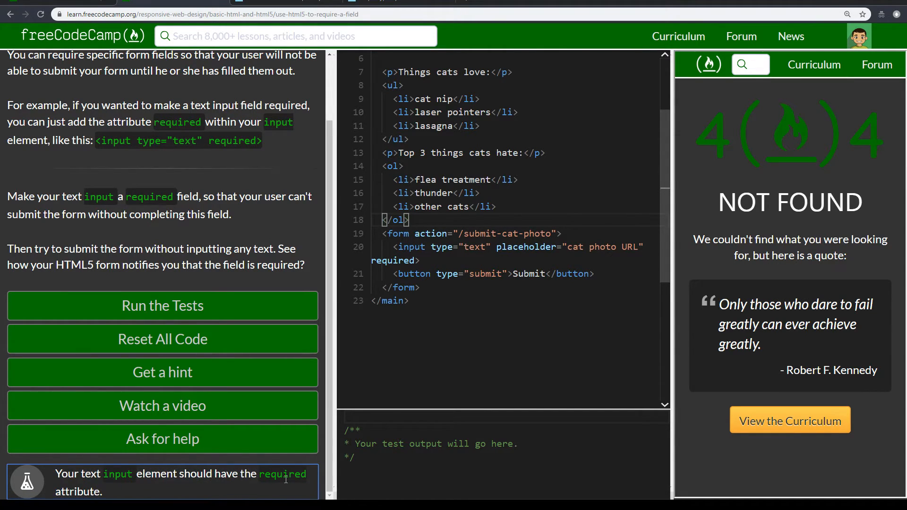
pyautogui.doubleClick(393, 261)
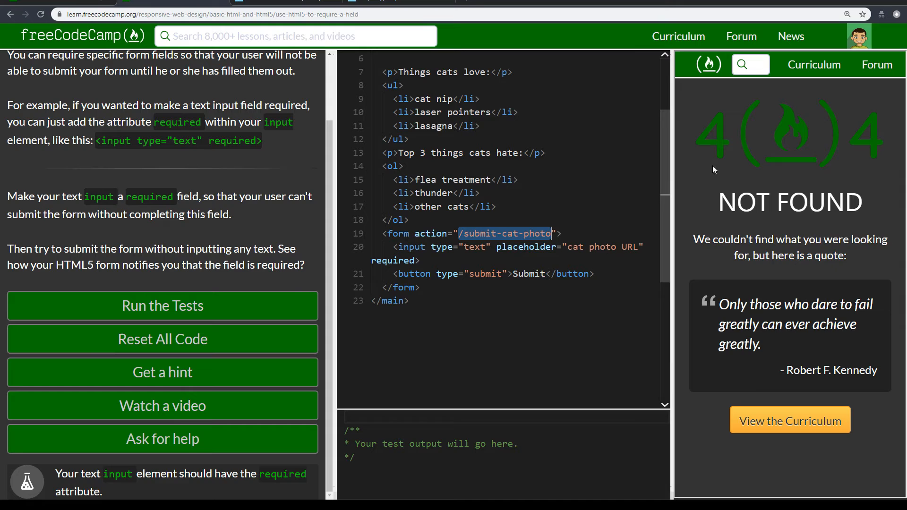
pyautogui.moveTo(748, 161)
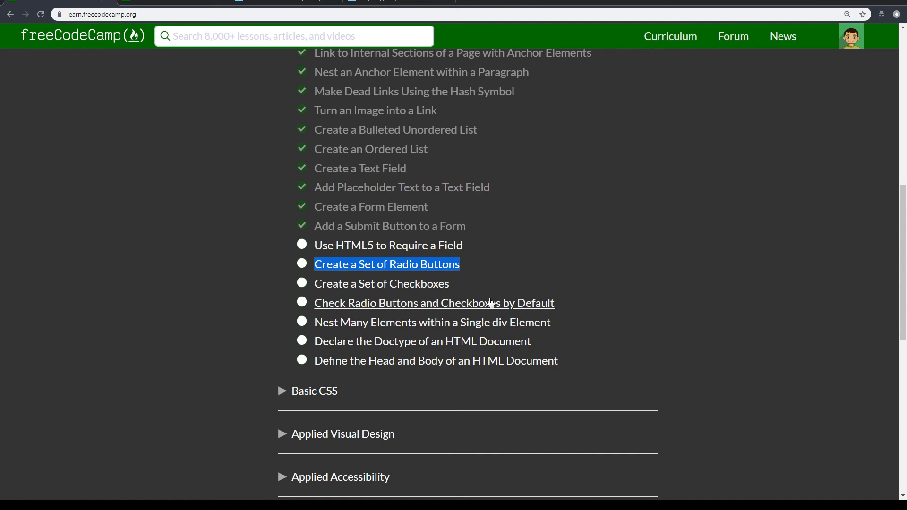
pyautogui.click(387, 245)
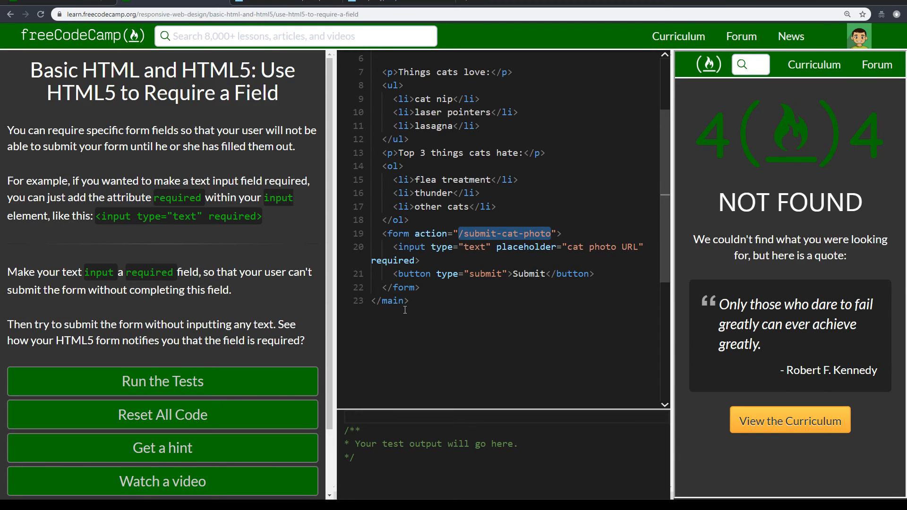
pyautogui.click(162, 381)
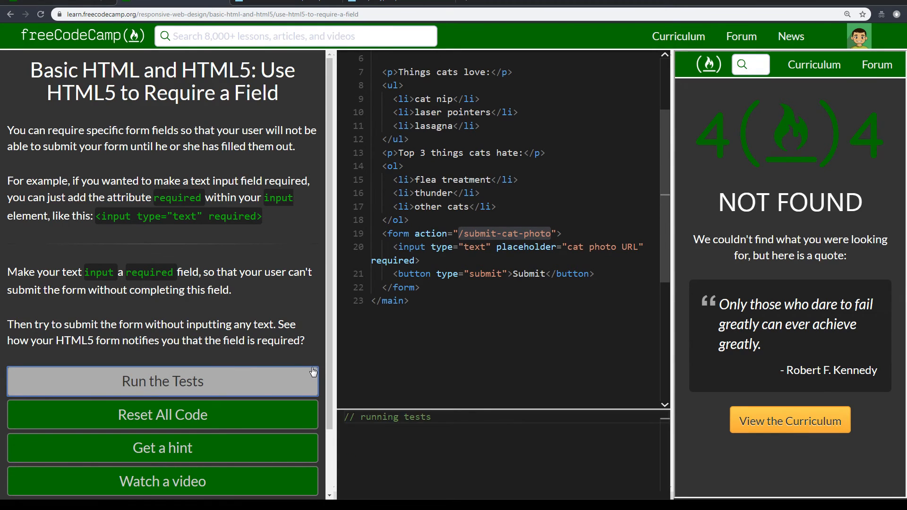
pyautogui.click(162, 381)
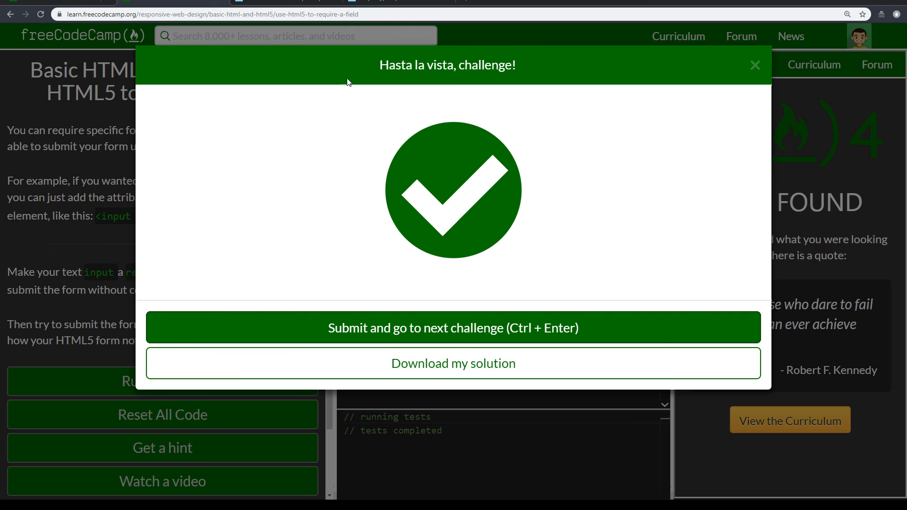